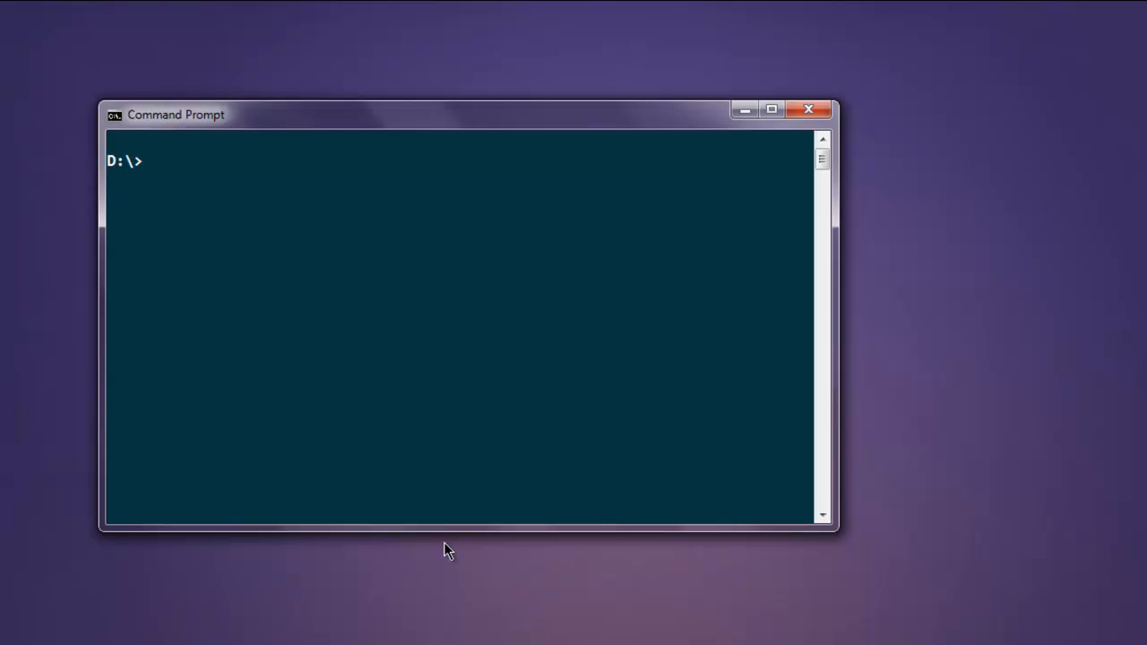
Step: Install the selenium-webdriver package with npm from the D:\ prompt
type("npm insta")
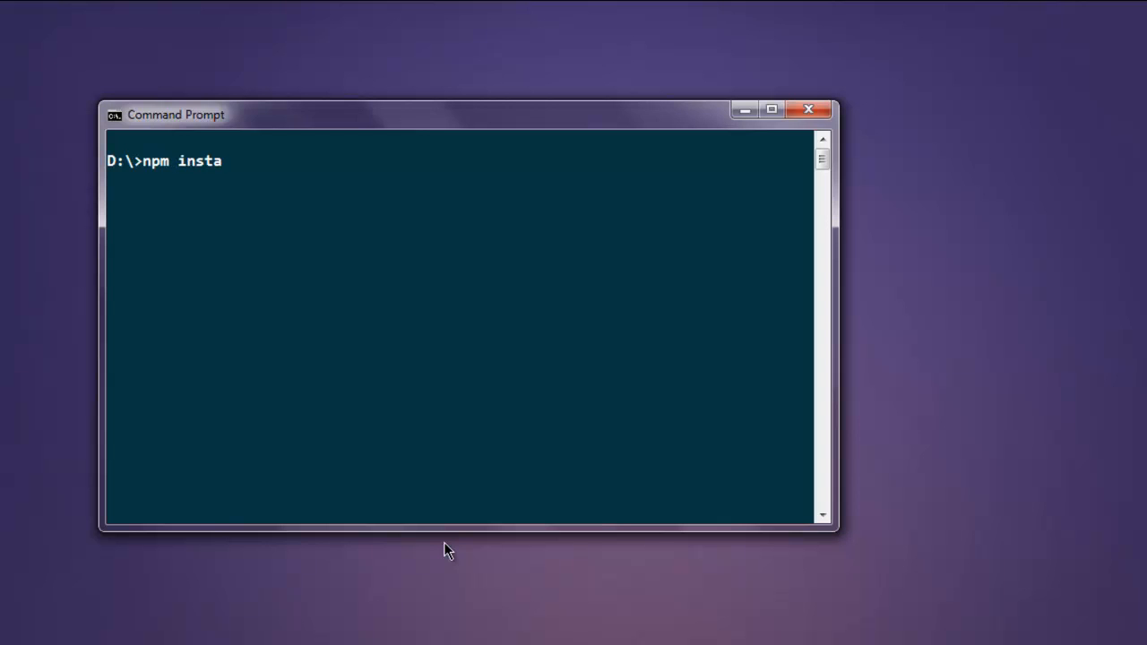
type("ll selenium")
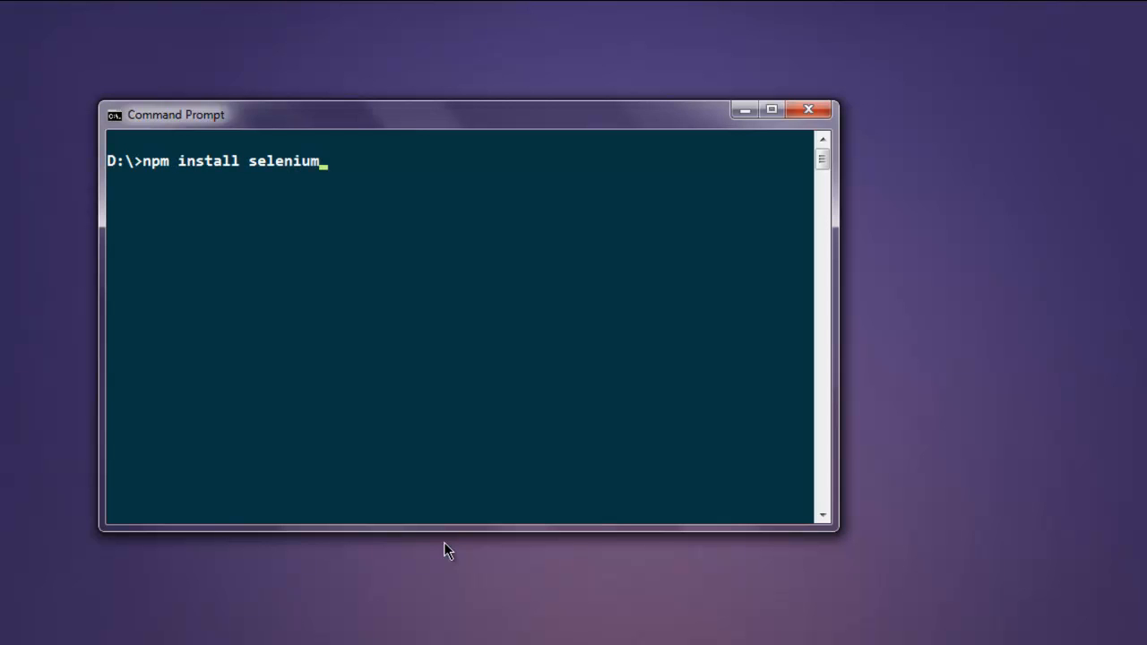
type("-webdriver")
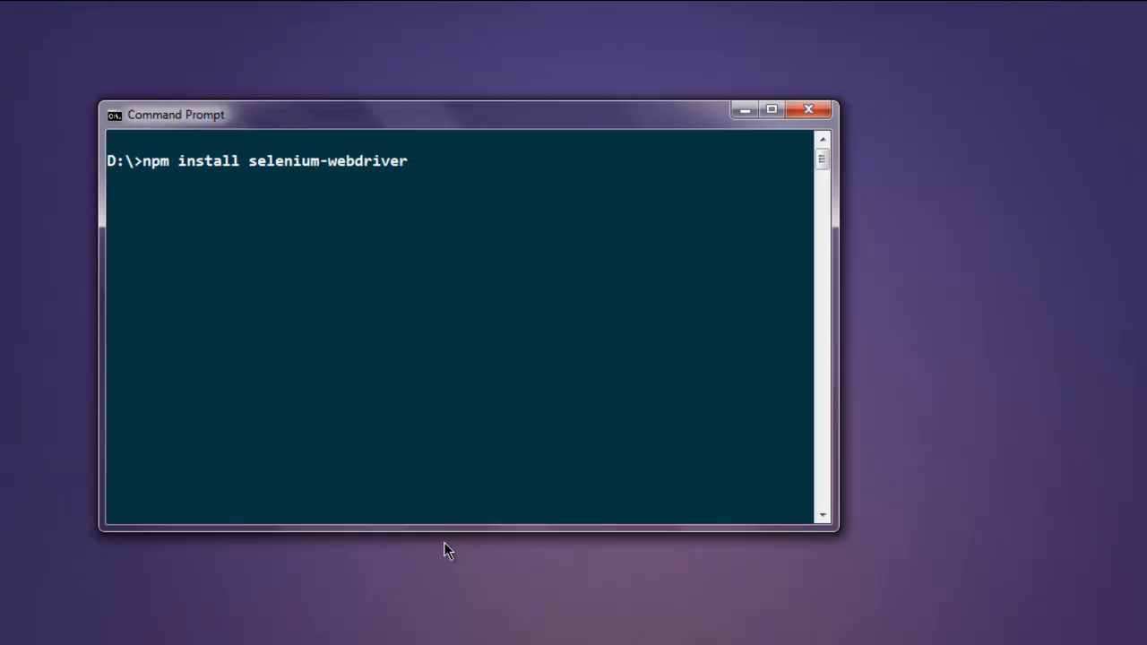
key("Backspace")
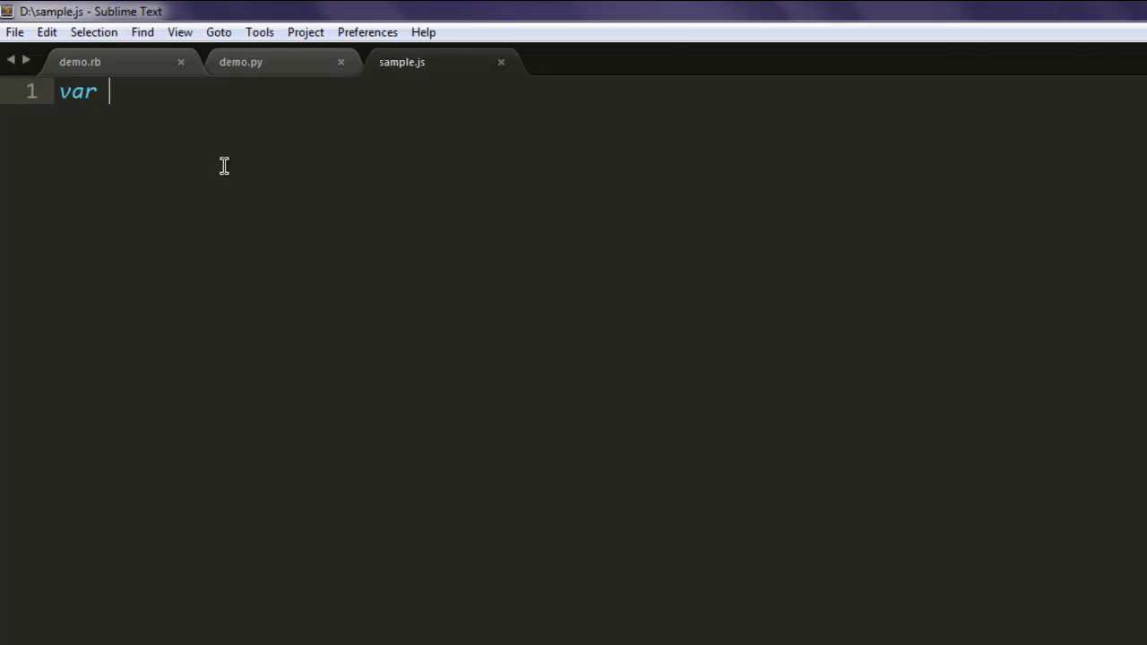
Step: Write line 1: var webdriver = require('selenium-webdriver');
type("webdriver")
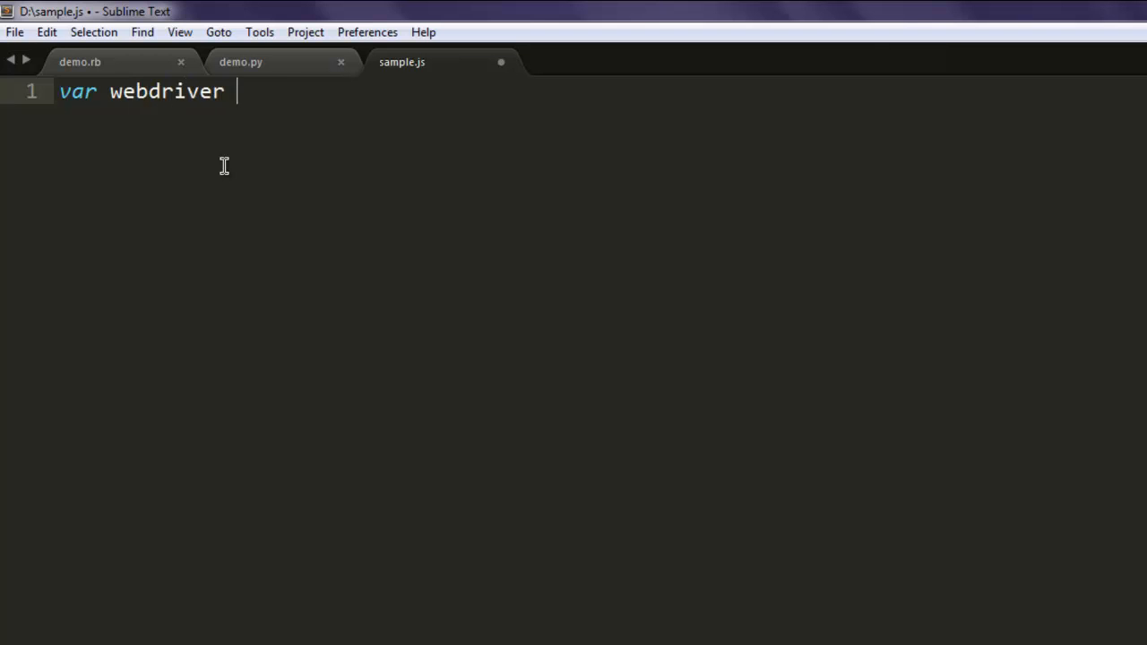
type("= require(")
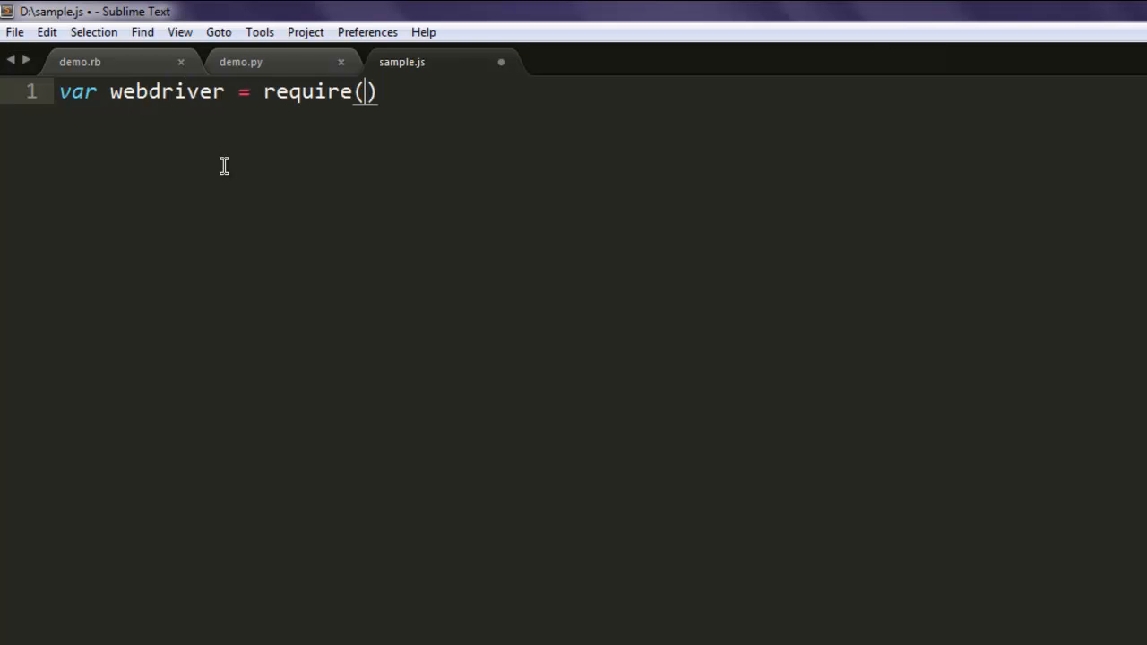
type("'se'")
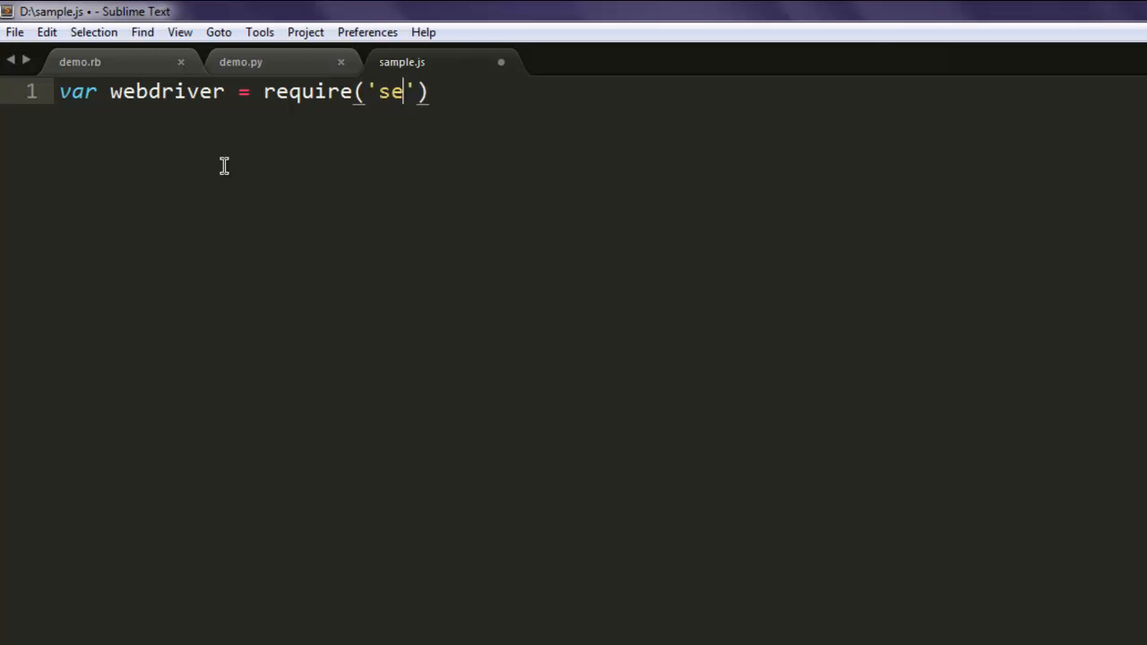
type("lenium-webdriver")
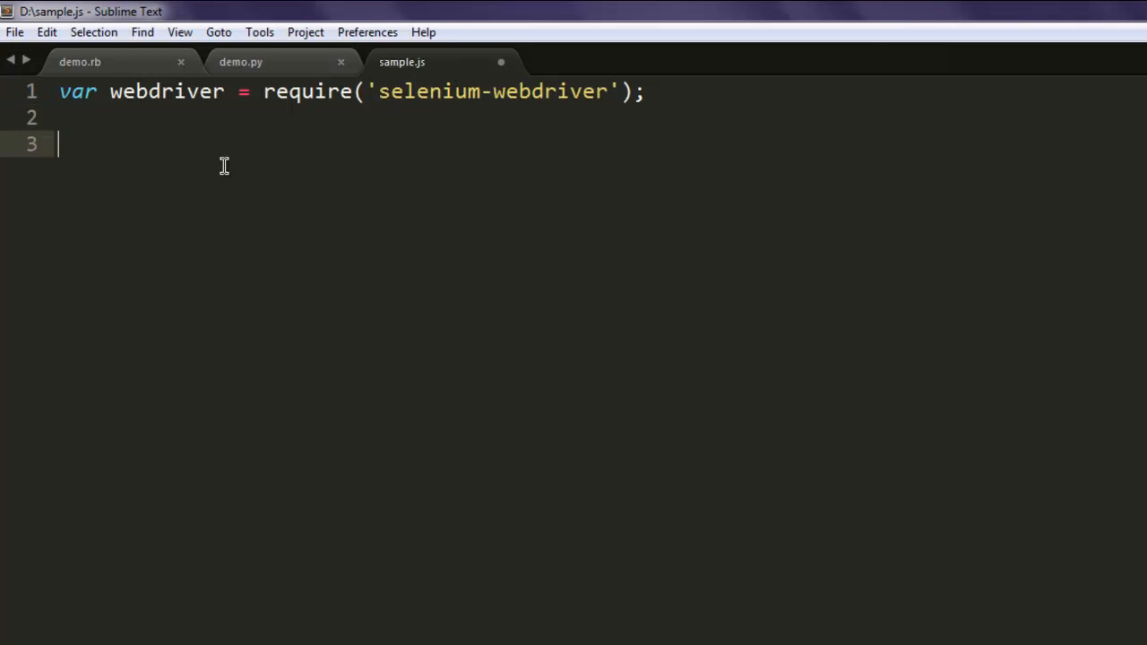
Step: Begin line 3 with var driver = new webdriver.Builder()
type("var")
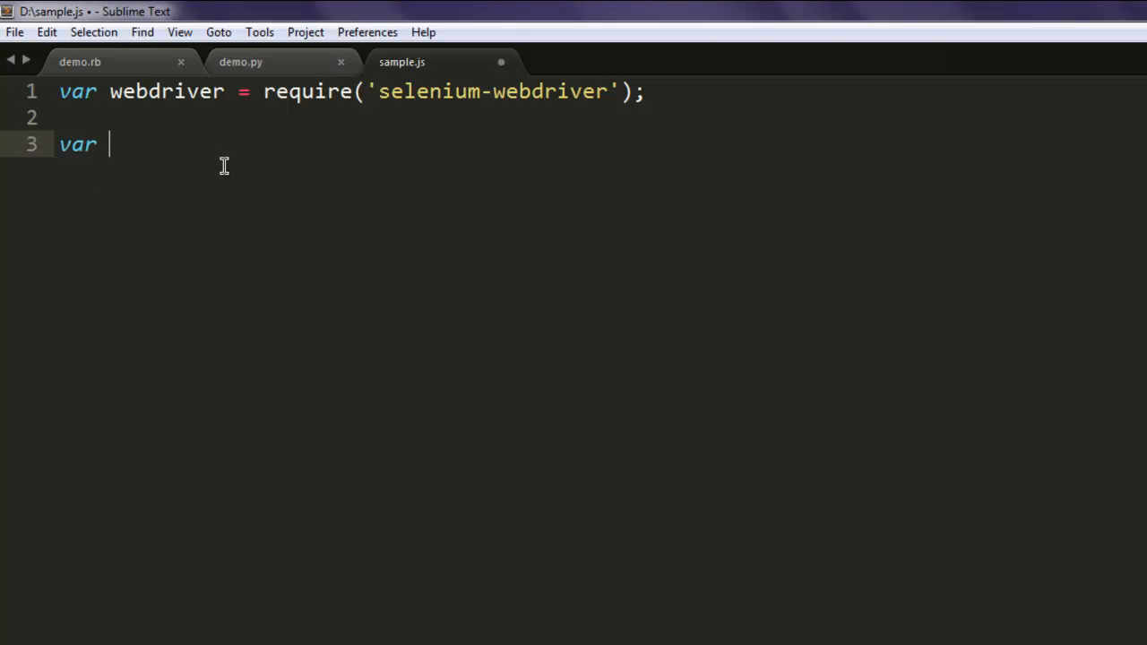
type("driver =")
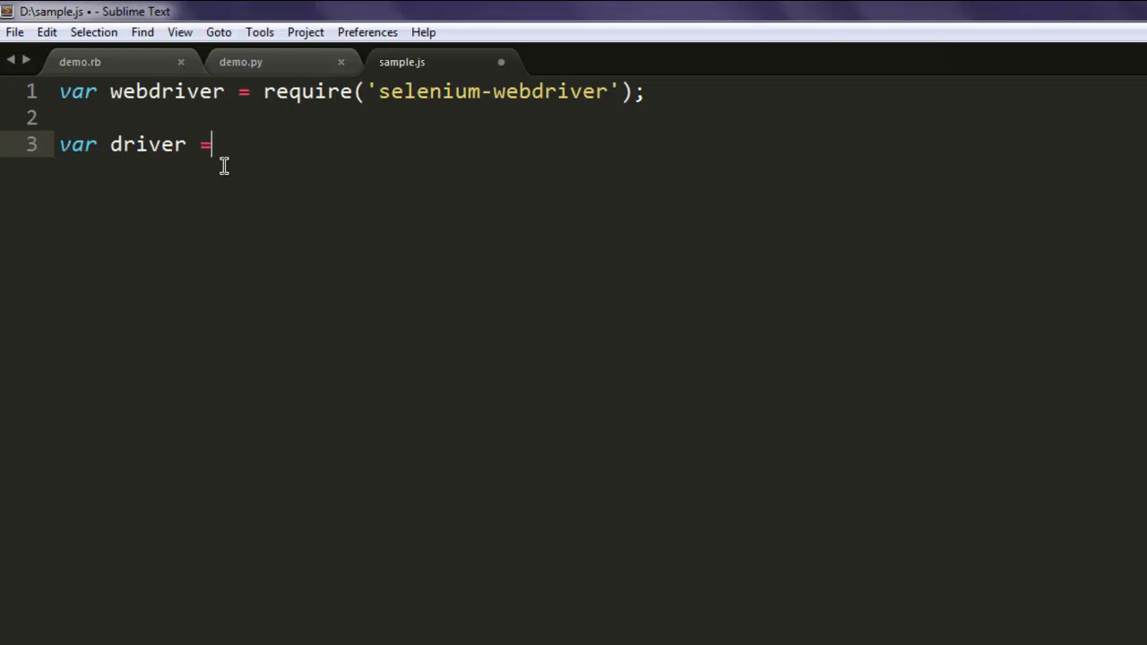
type("new")
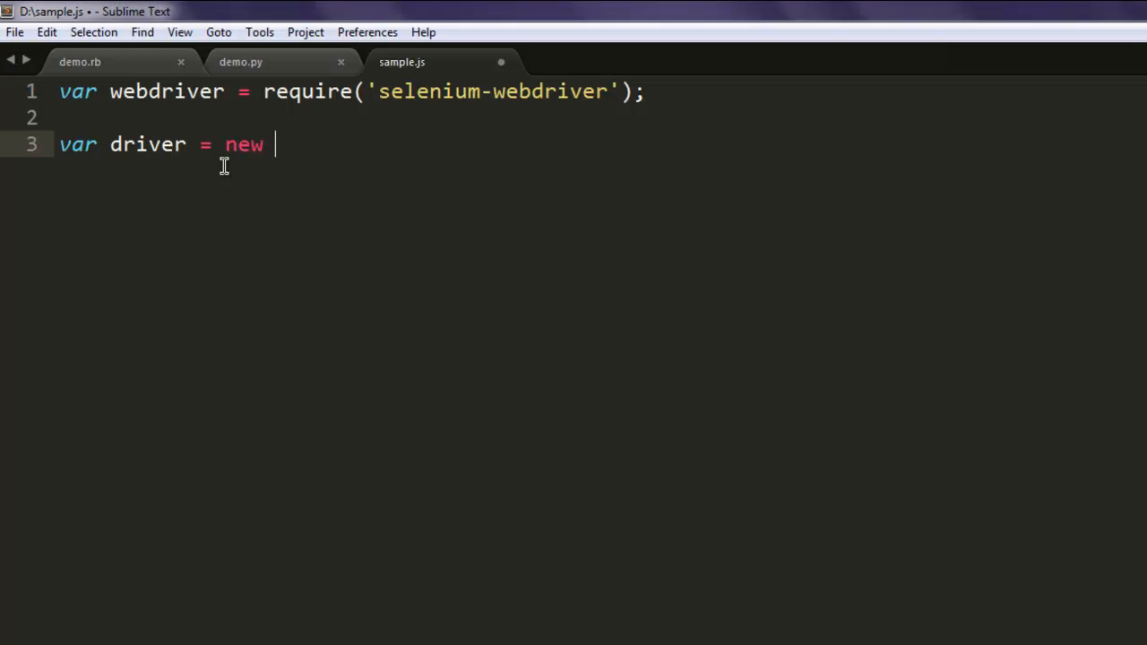
type("webdriver.")
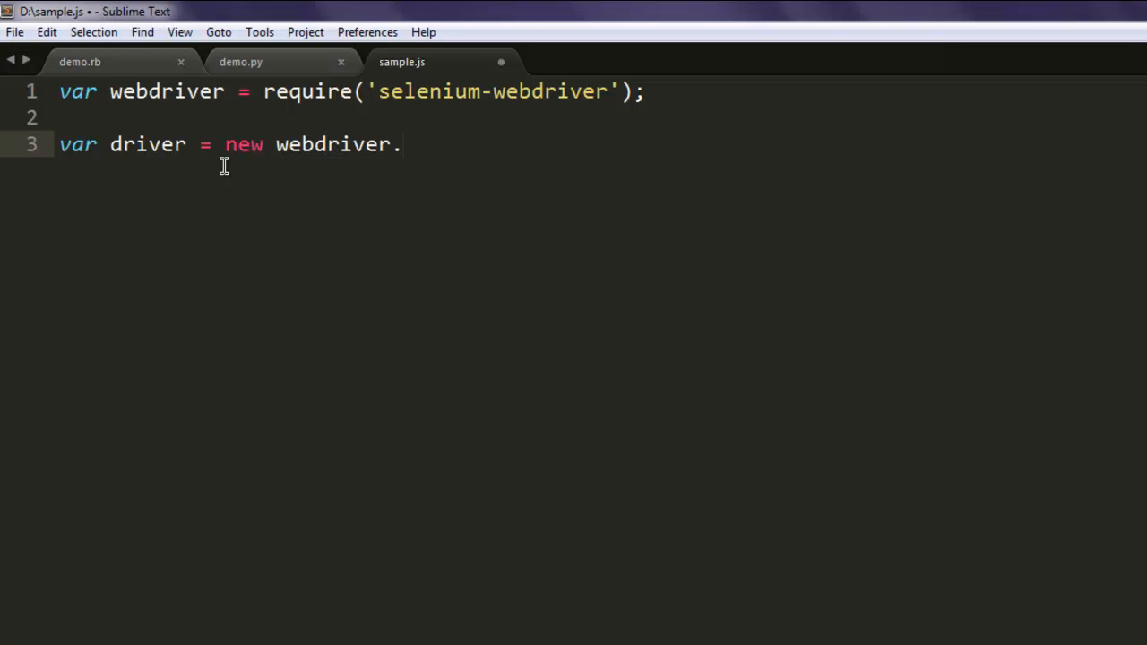
type("Builder()")
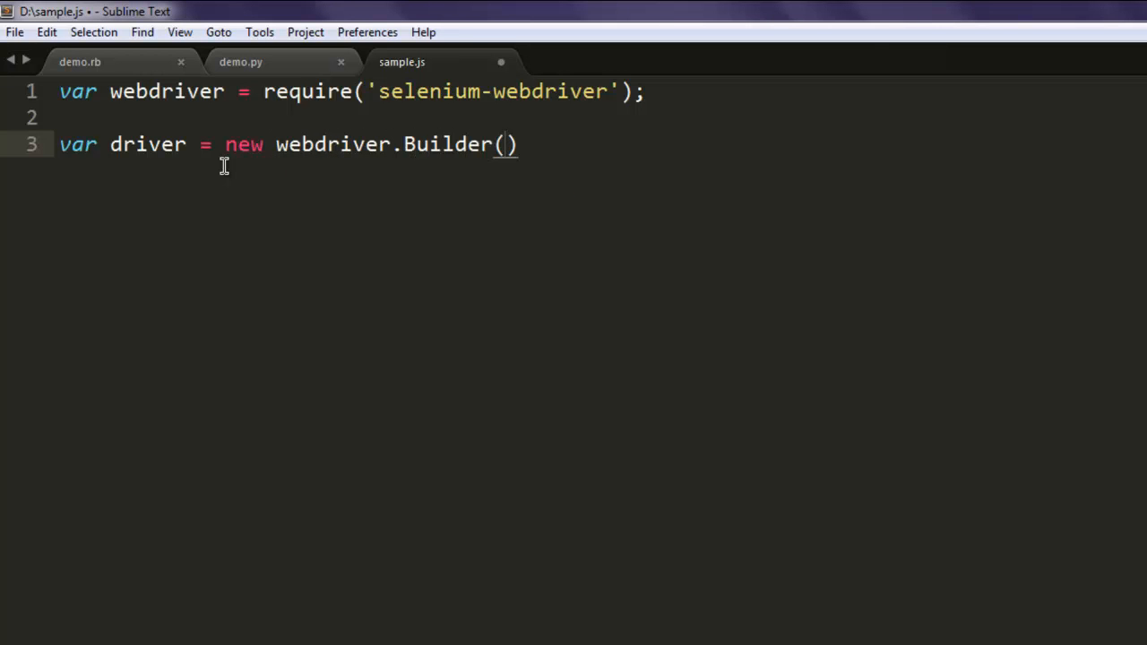
type(".")
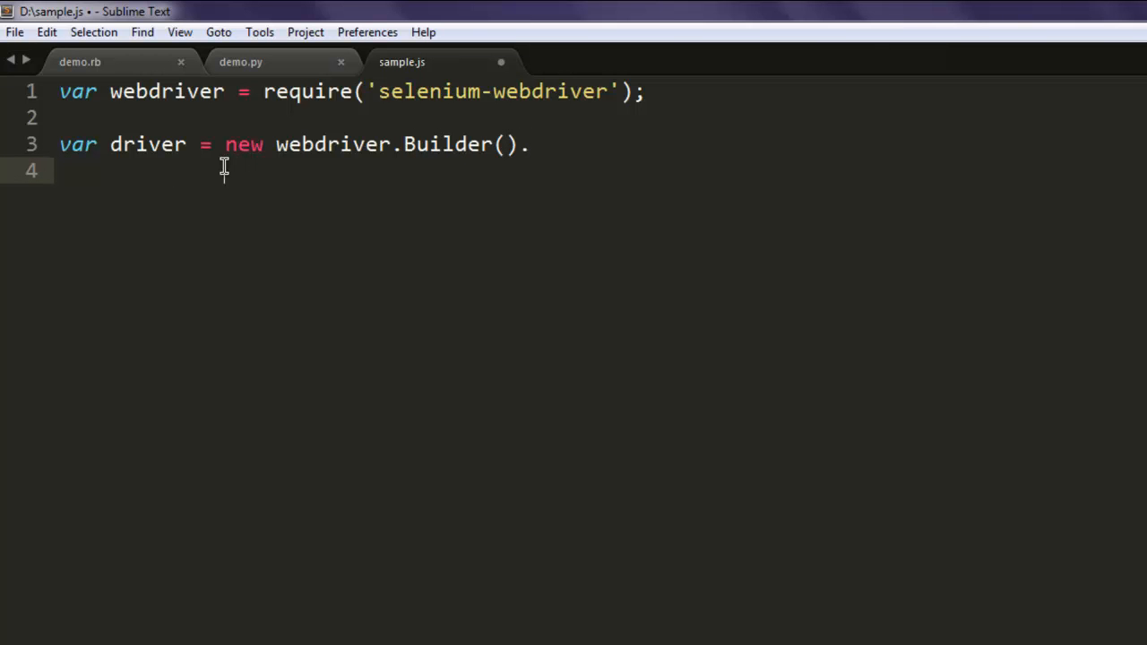
Step: Chain withCapabilities(webdriver.chrome()).build(); onto the driver and save sample.js
type("withcA")
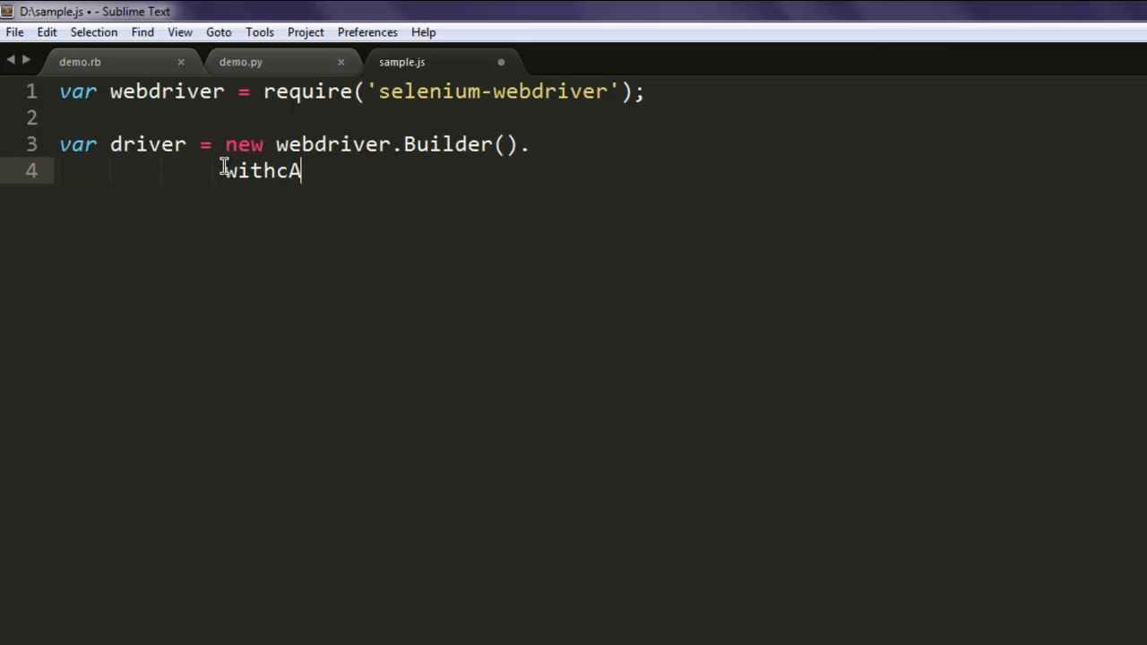
type("apab")
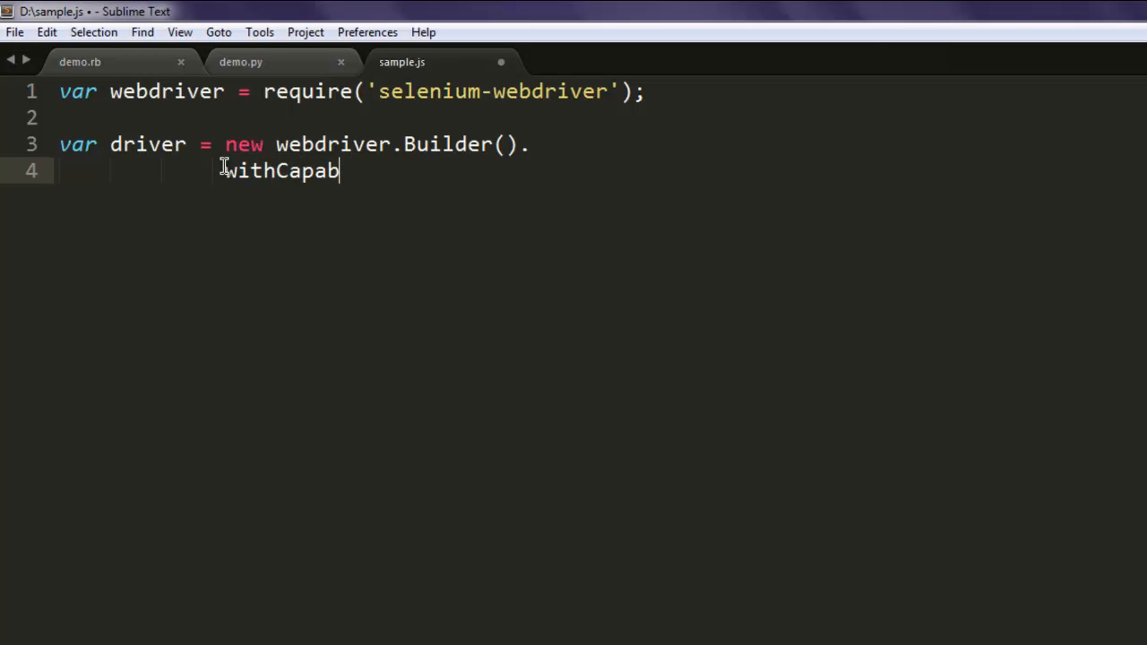
type("ilitie")
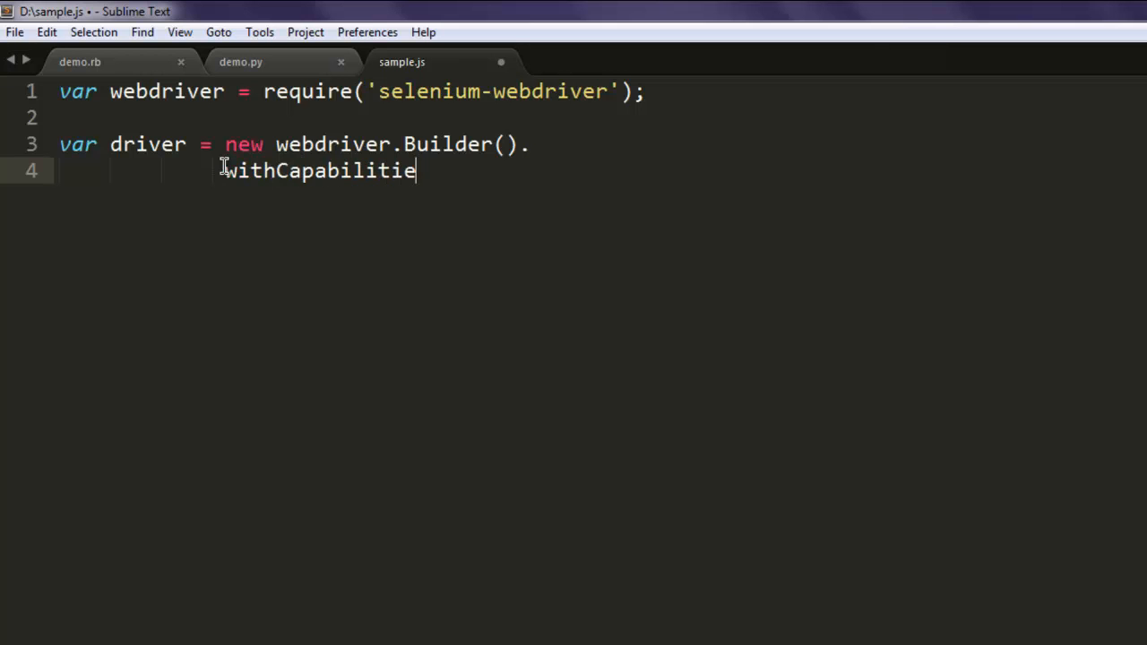
type("s.")
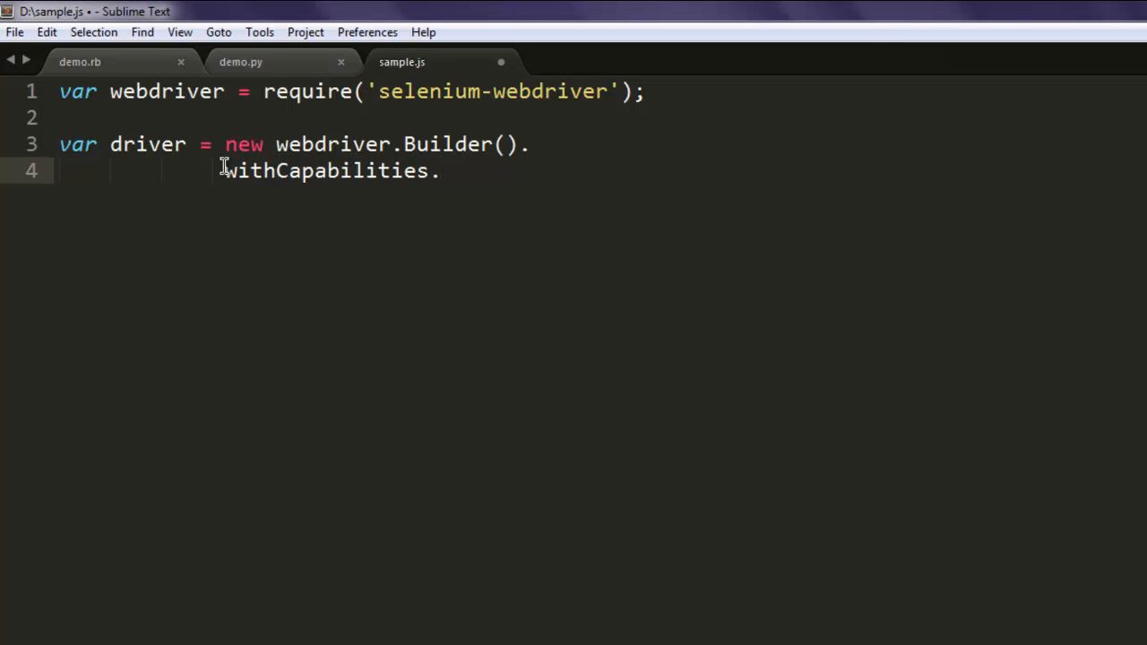
type("()")
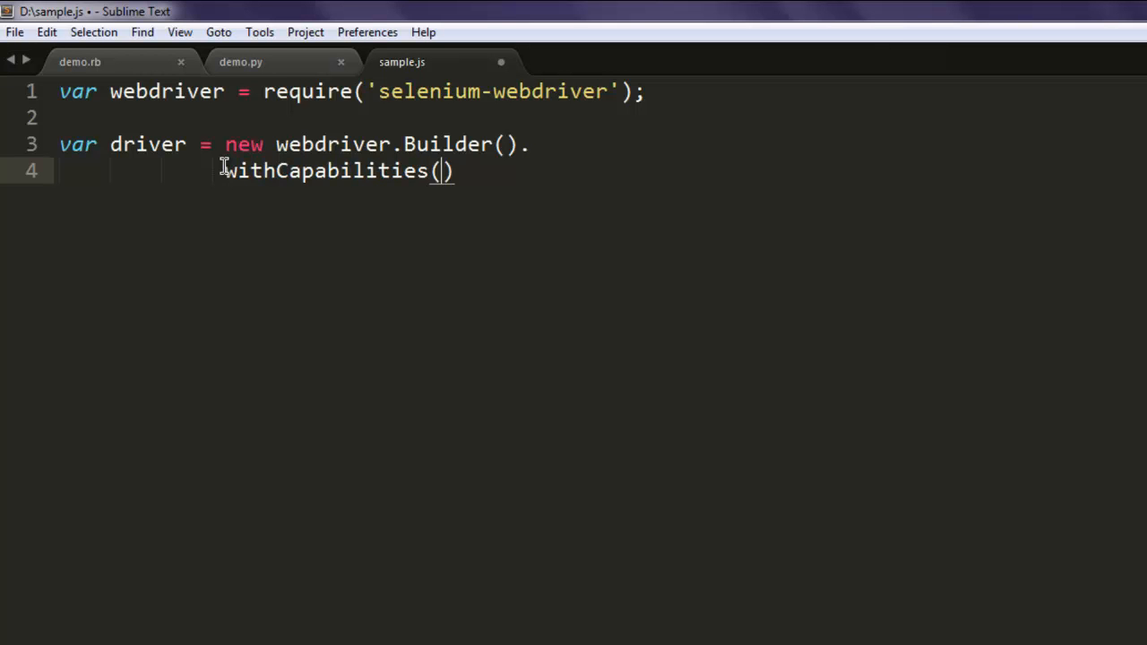
type("webdriver.")
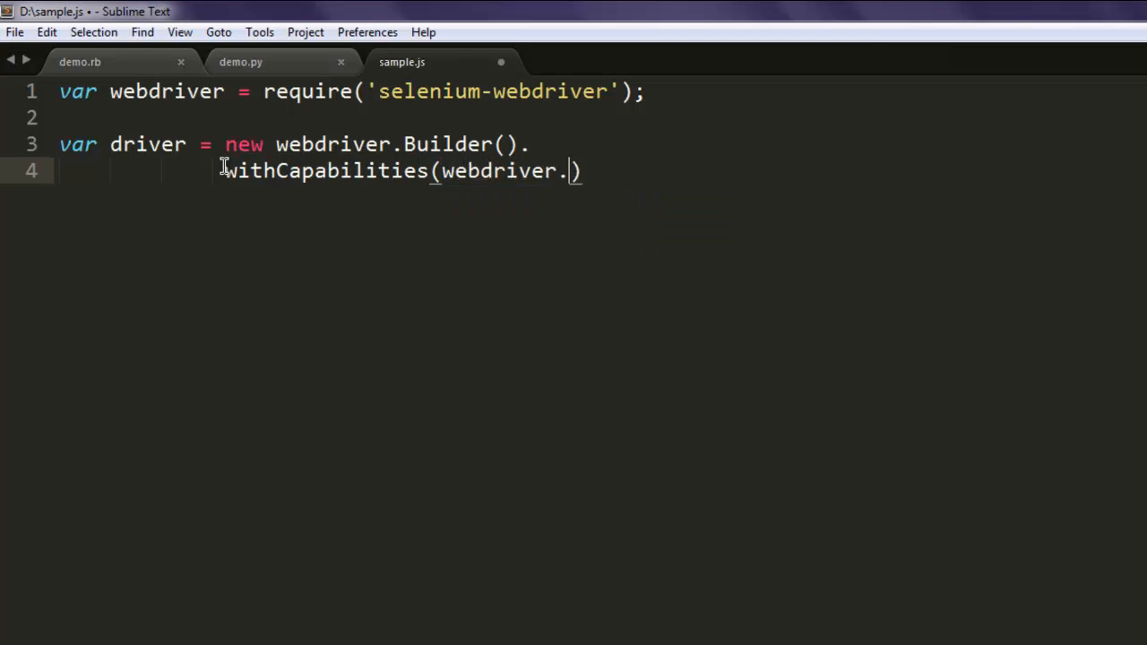
type("chrome()")
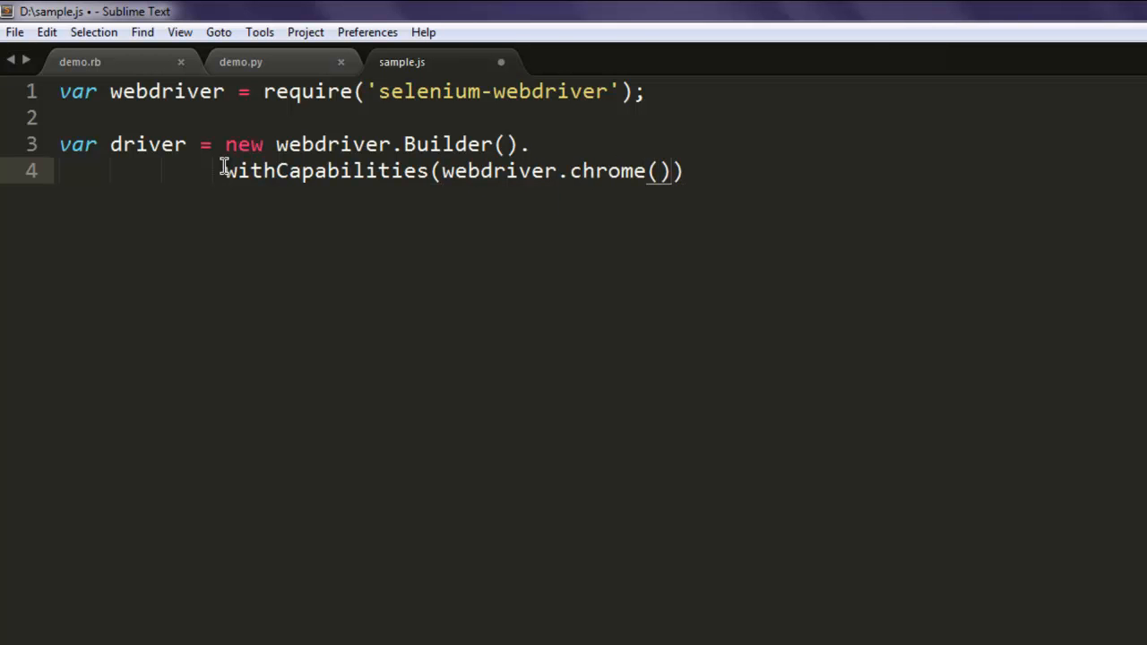
type(".build();")
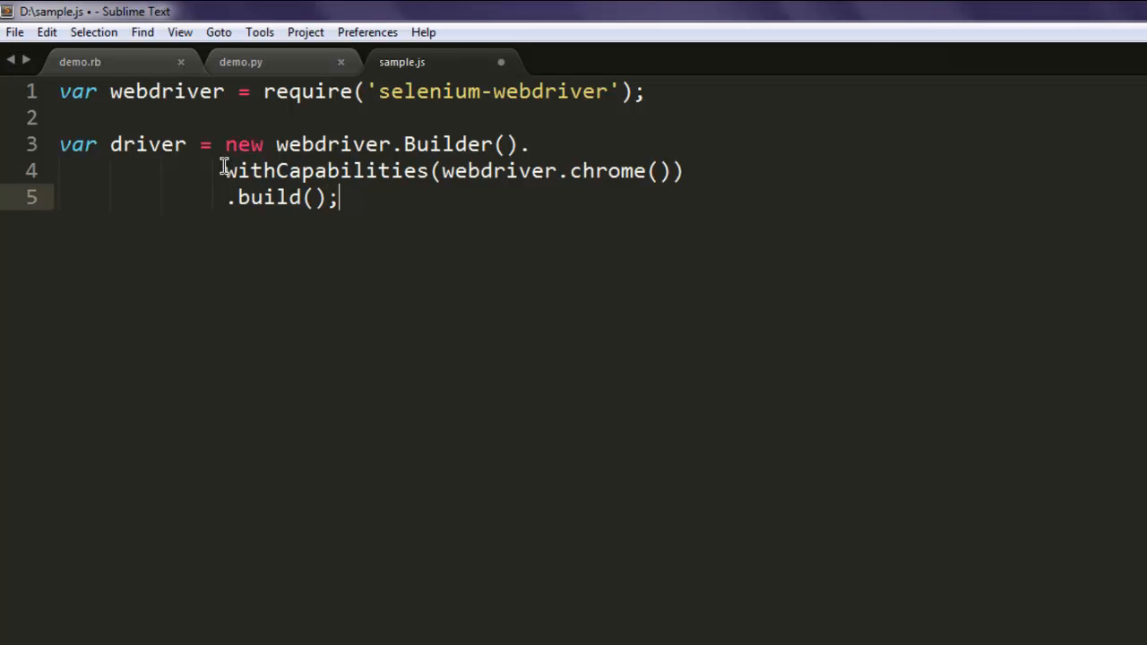
key("Enter")
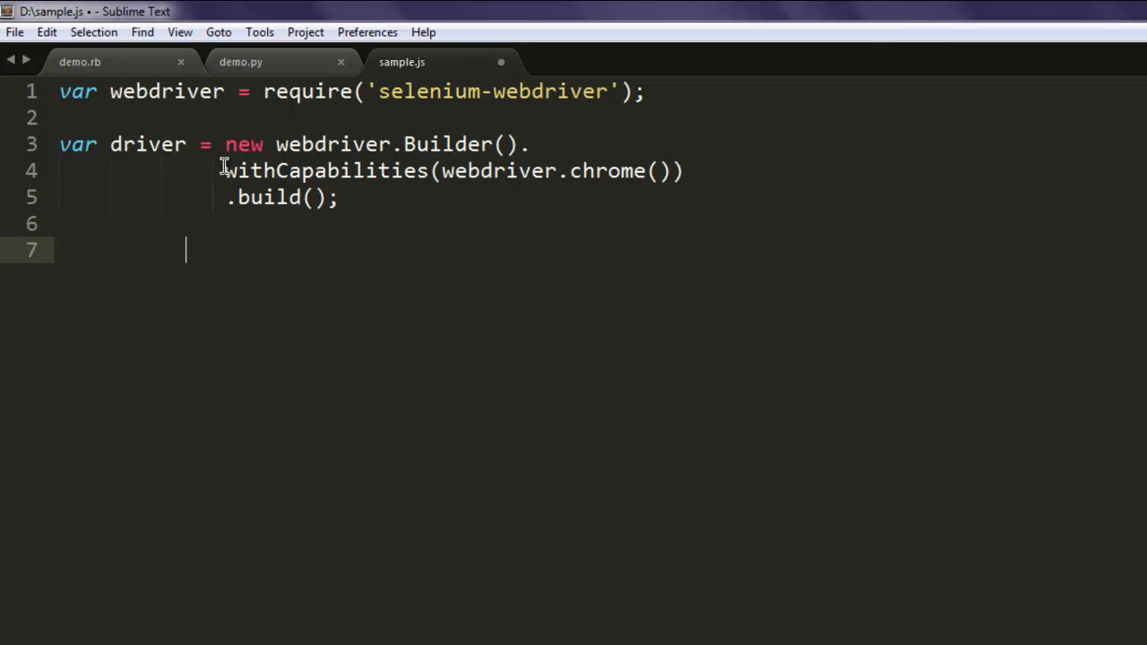
key("ctrl+s")
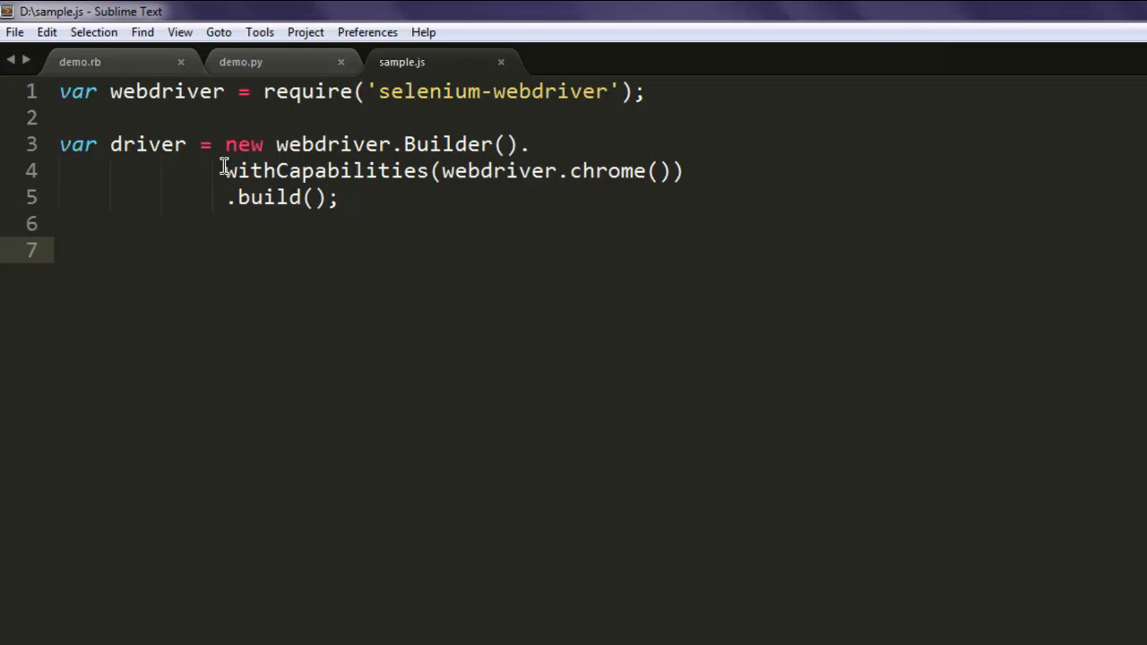
type("driver.get(")
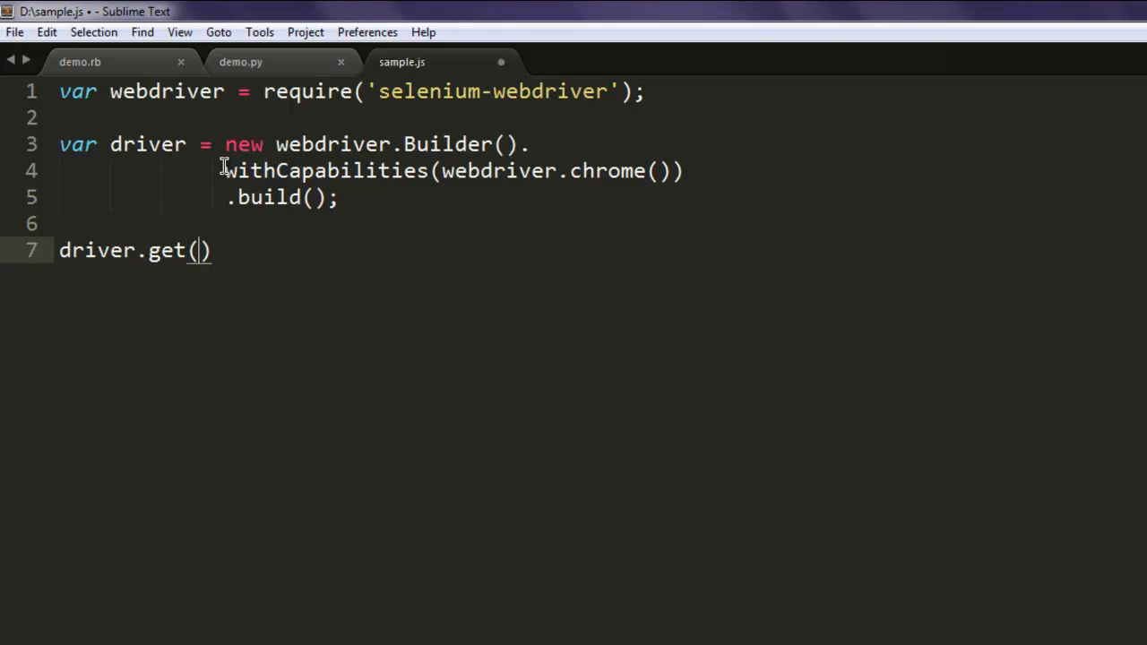
type("\"http:")
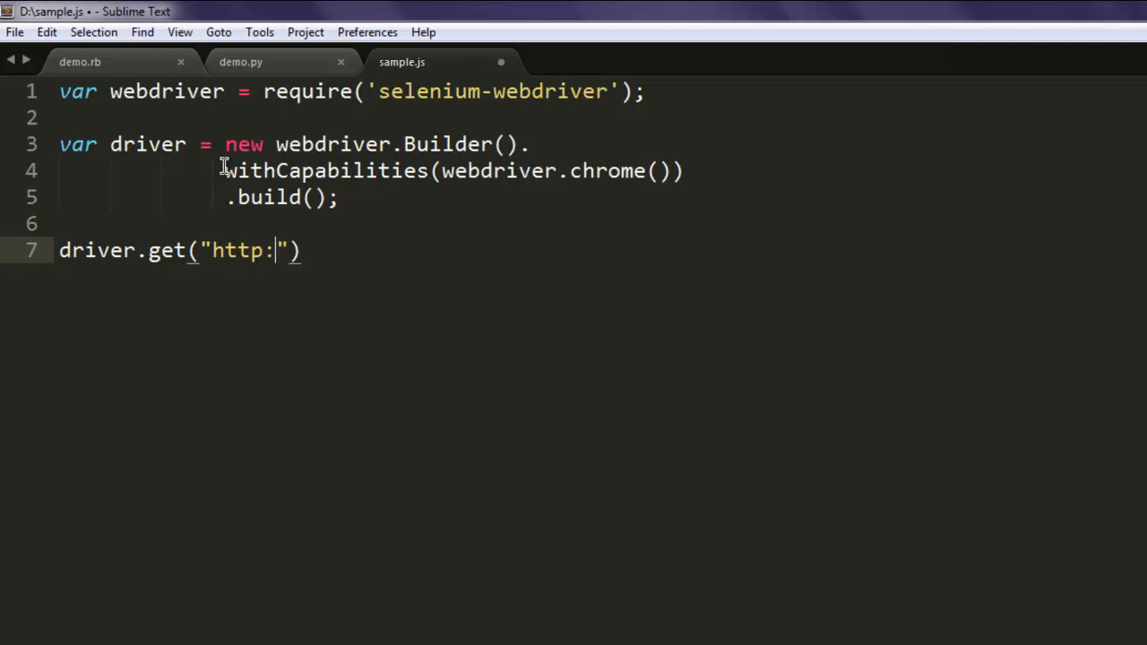
type("//en.")
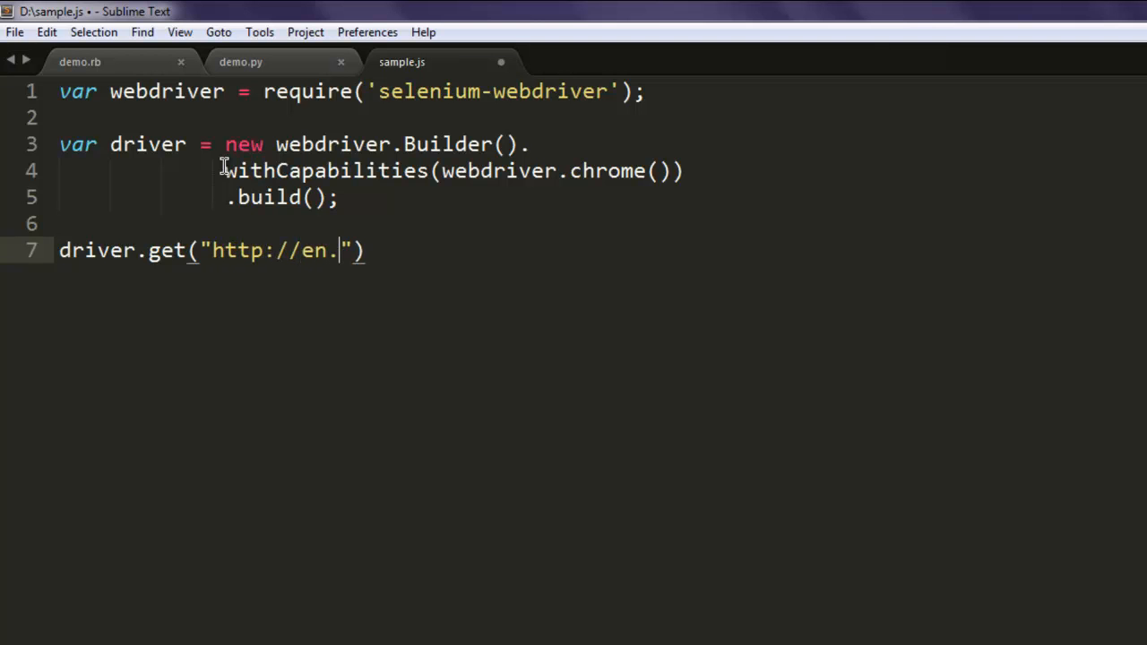
type("wikipedi")
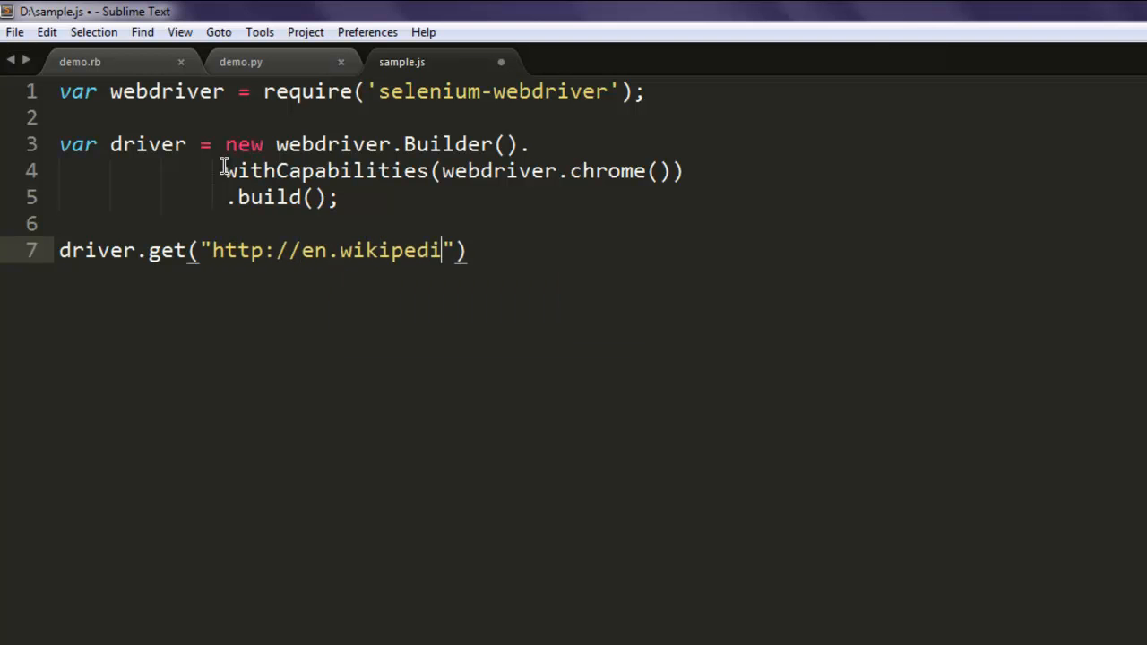
type("a.org\");")
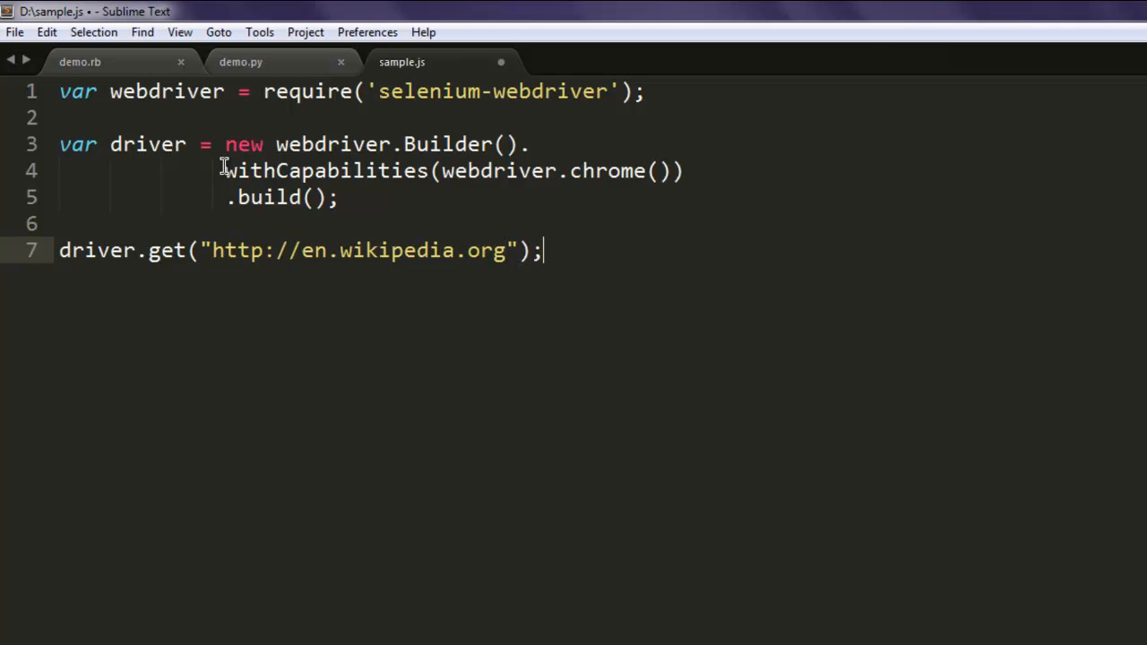
Step: Add driver.quit(); as the final line and save the script
type("driver.quit()")
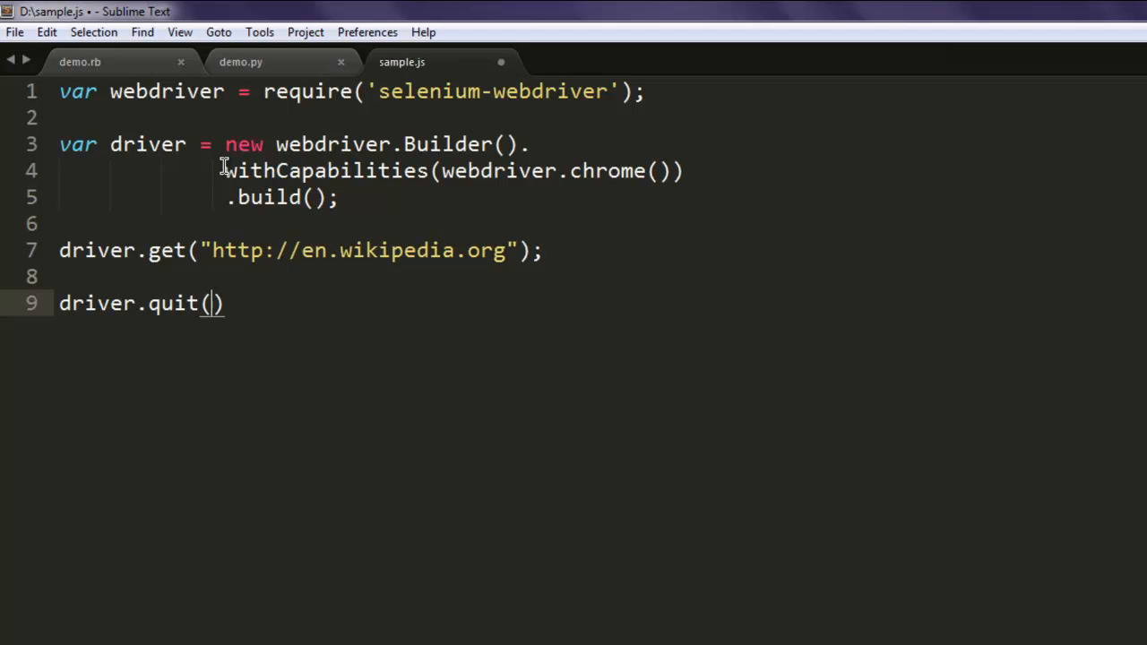
type(";")
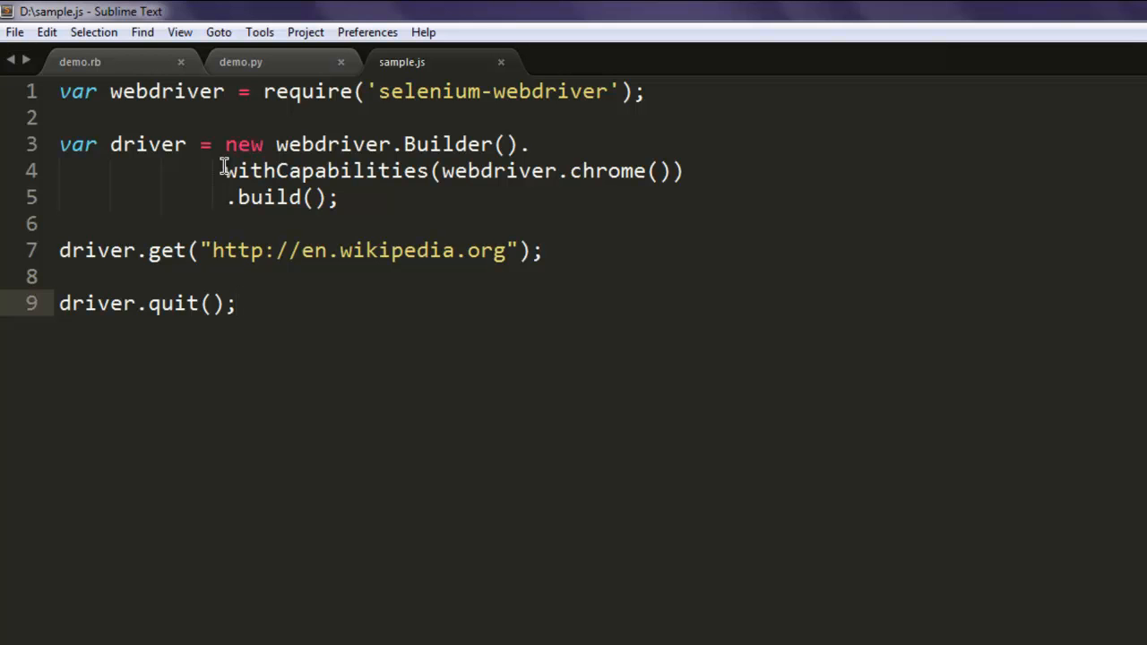
mouse_move(146, 101)
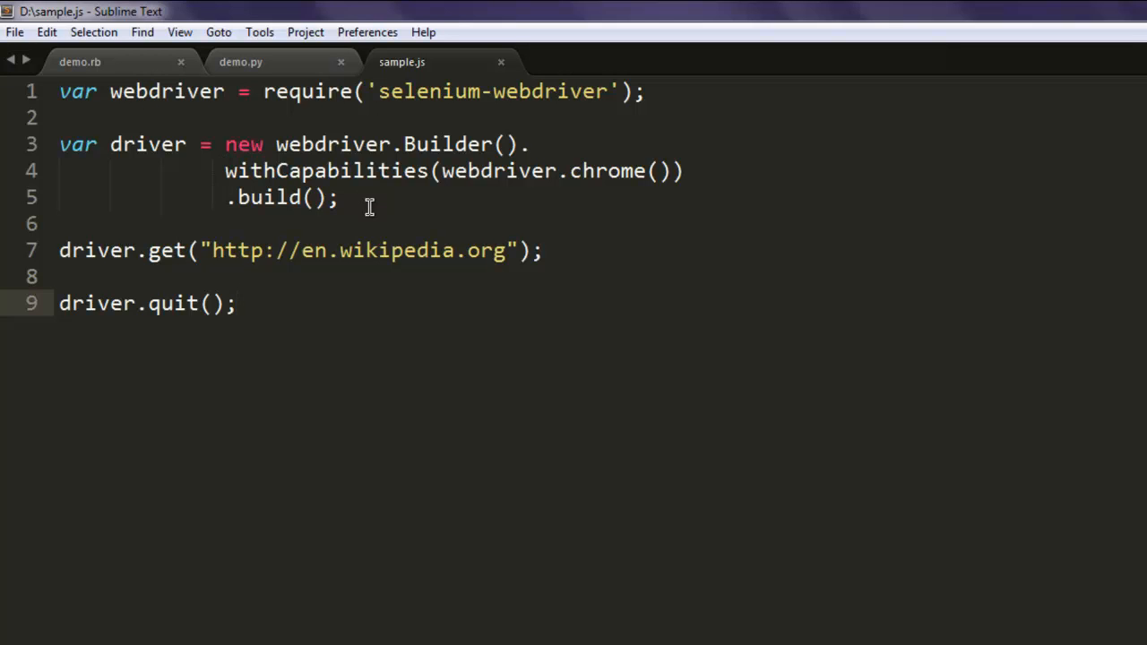
left_click(238, 303)
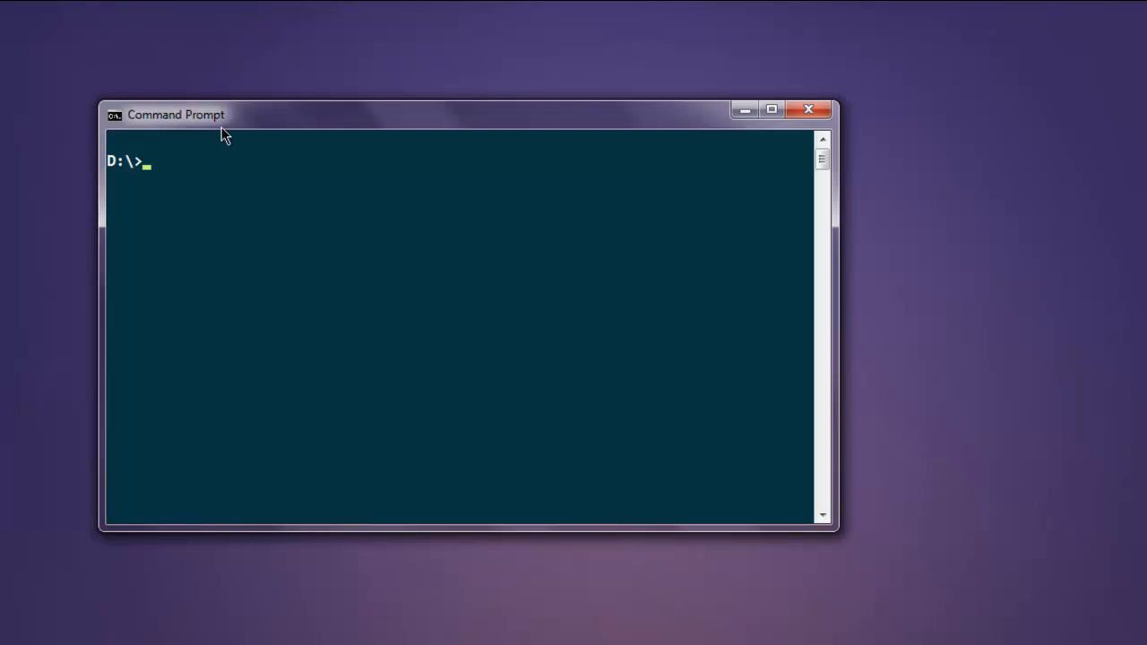
Step: Run node sample.js, which fails with TypeError: webdriver.Chrome is not a function
type("node")
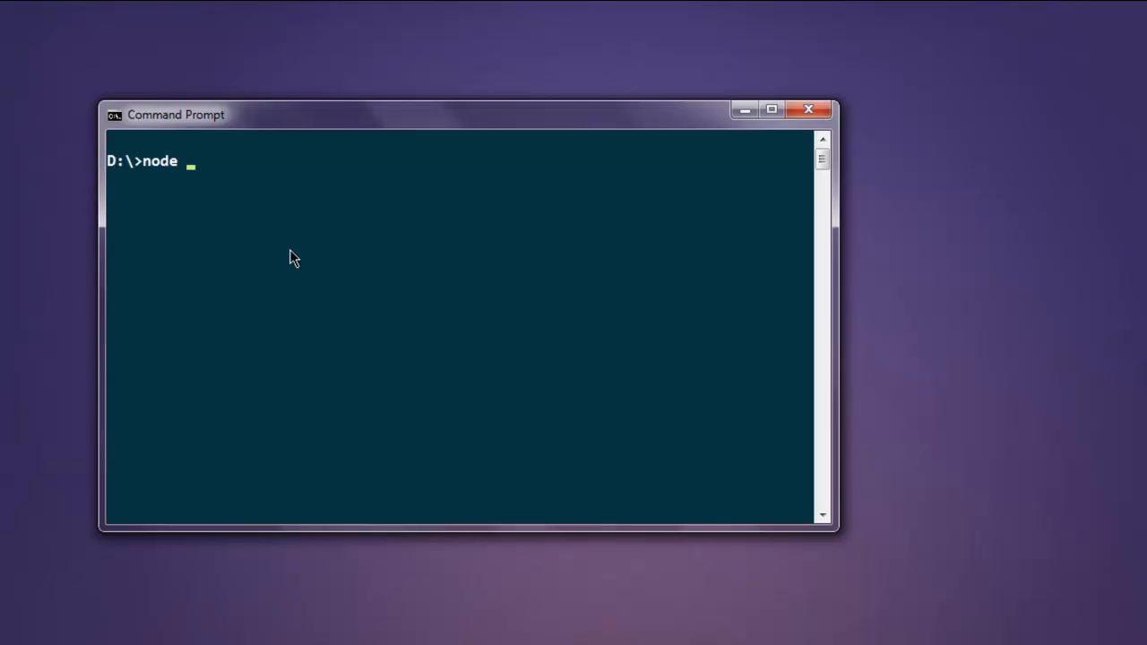
type("sample.js")
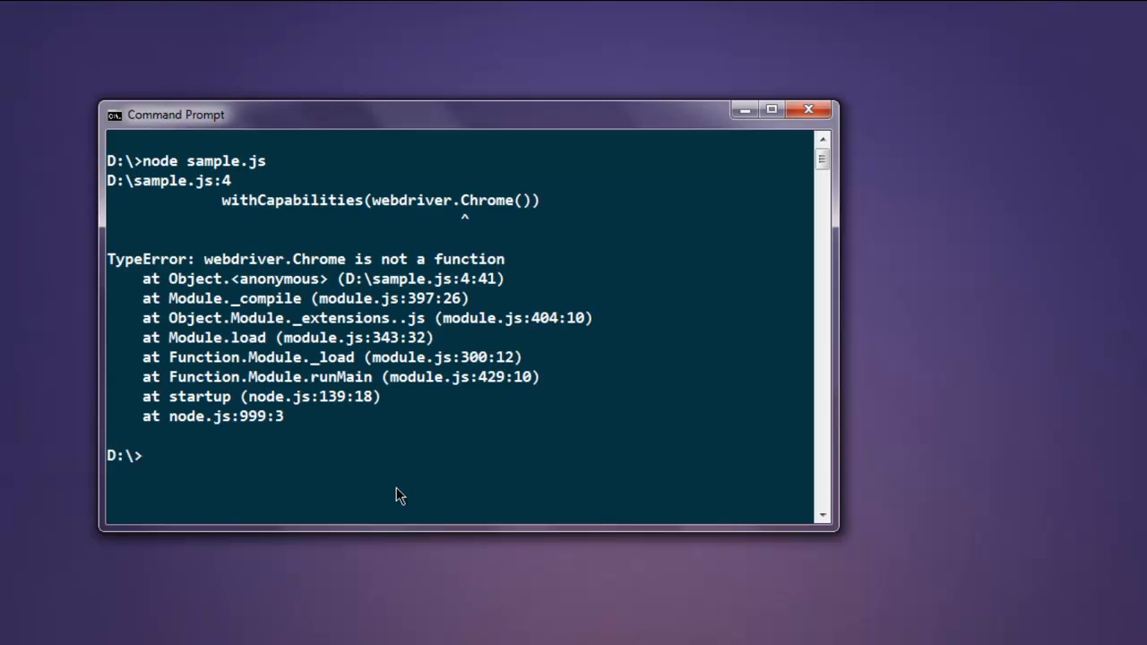
mouse_move(319, 631)
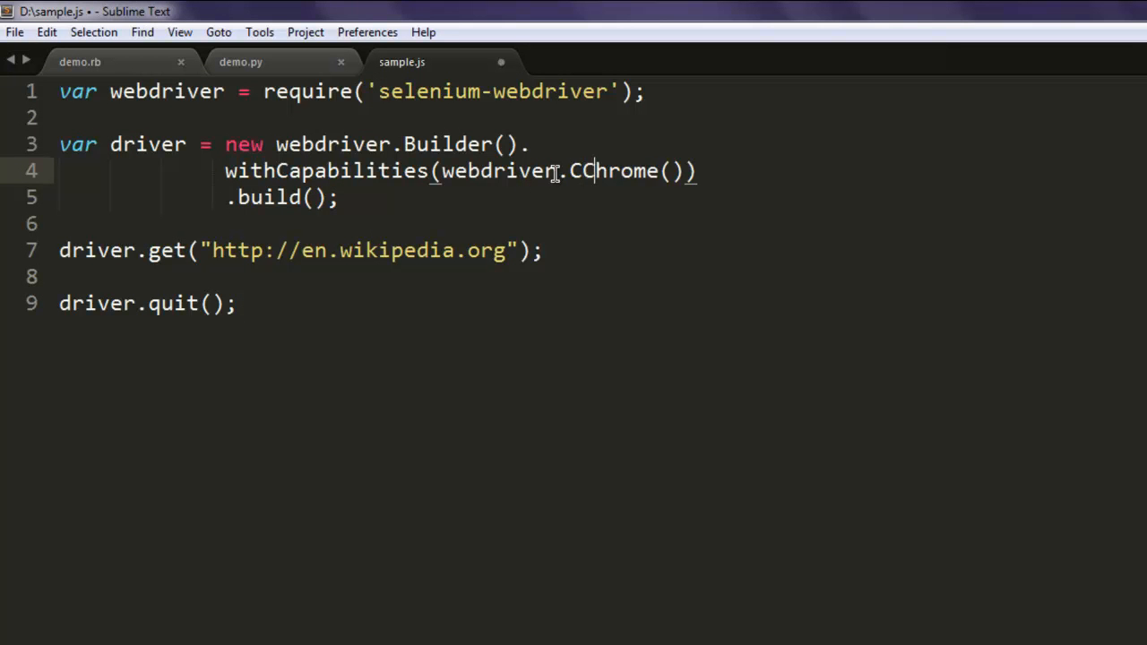
Step: Edit line 4's webdriver Chrome call, typing 'Capa' into the statement
type("Capa")
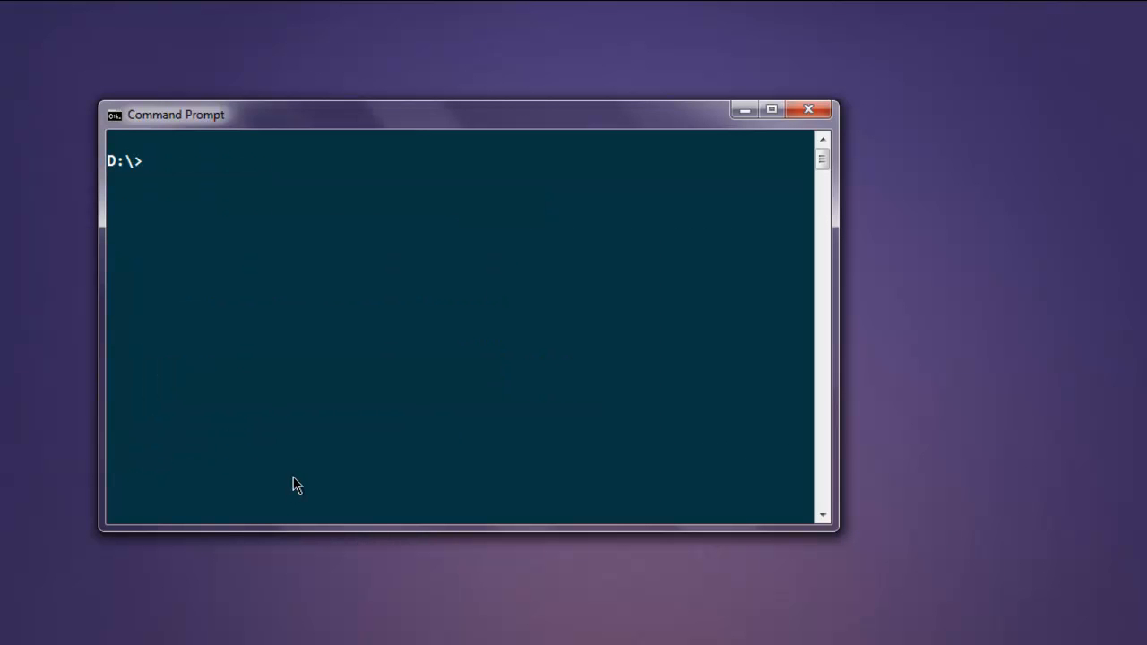
Step: Switch to drive D: and rerun node sample.js
type("d:")
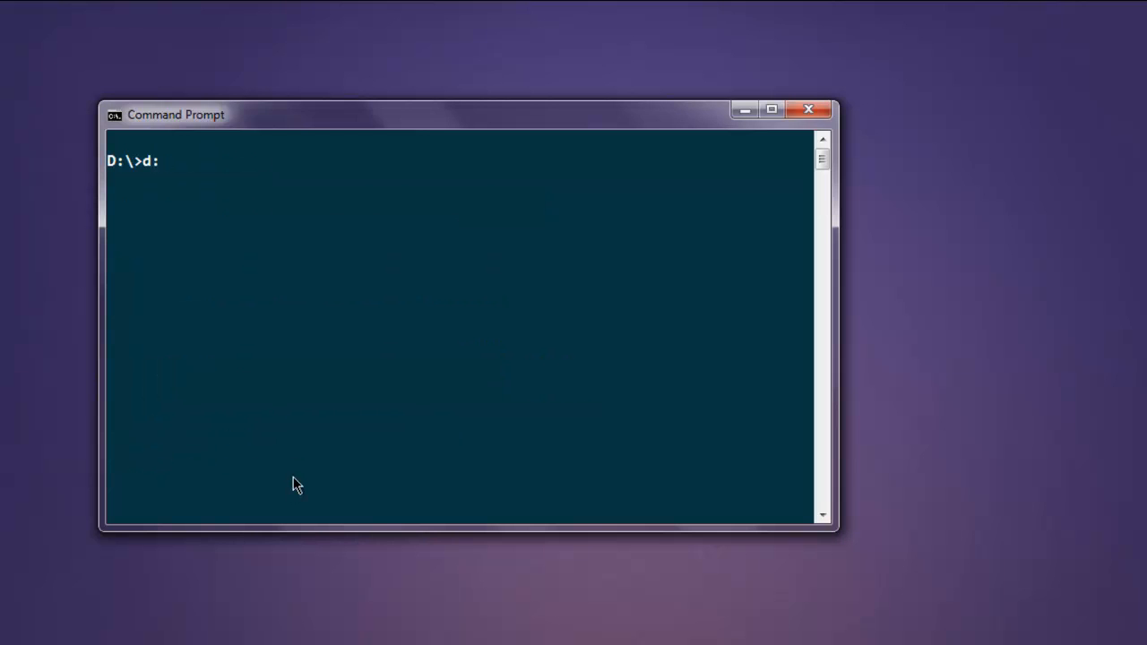
type("node sample.js")
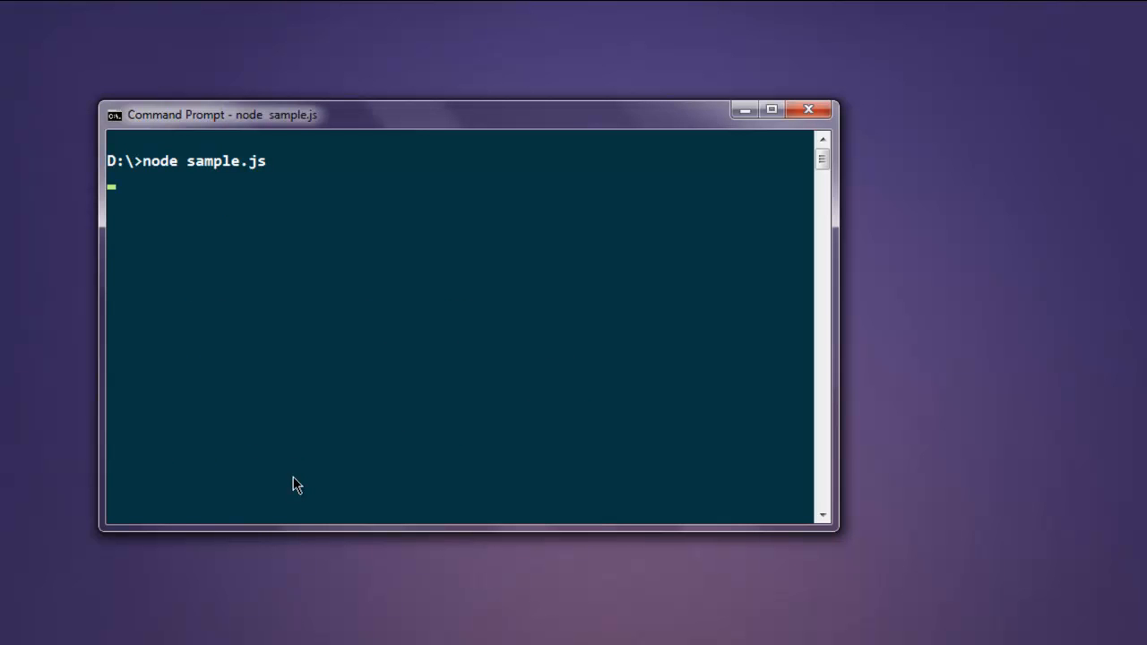